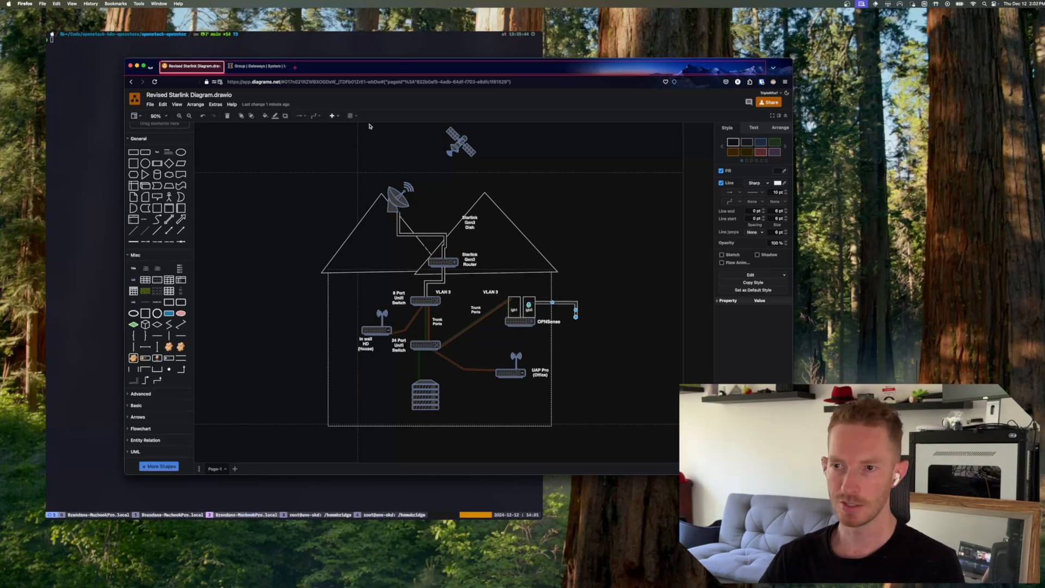
Step: Switch from the draw.io diagram to the OPNsense System > Gateways > Group page
left_click(257, 66)
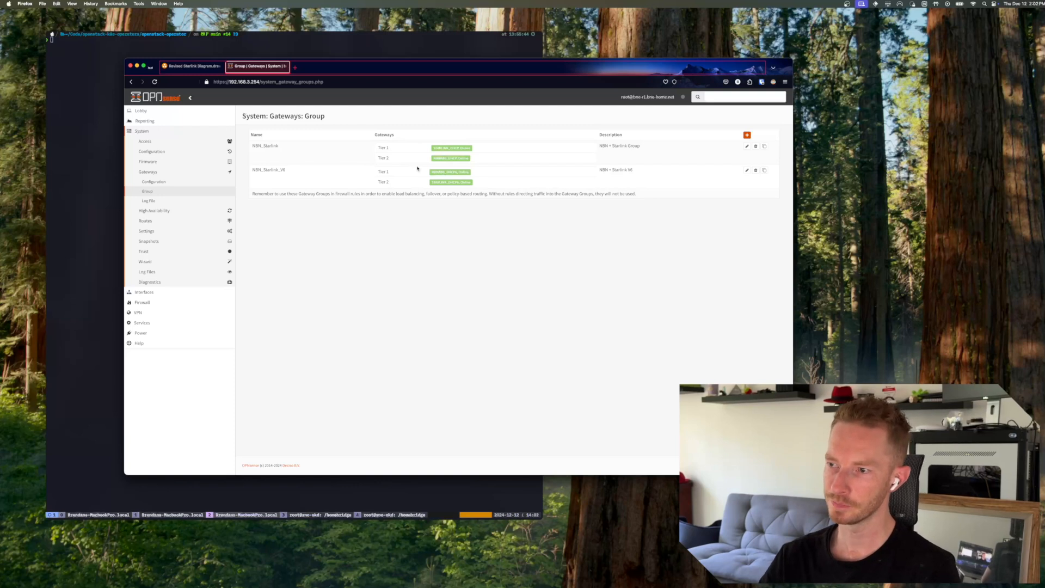
left_click(745, 146)
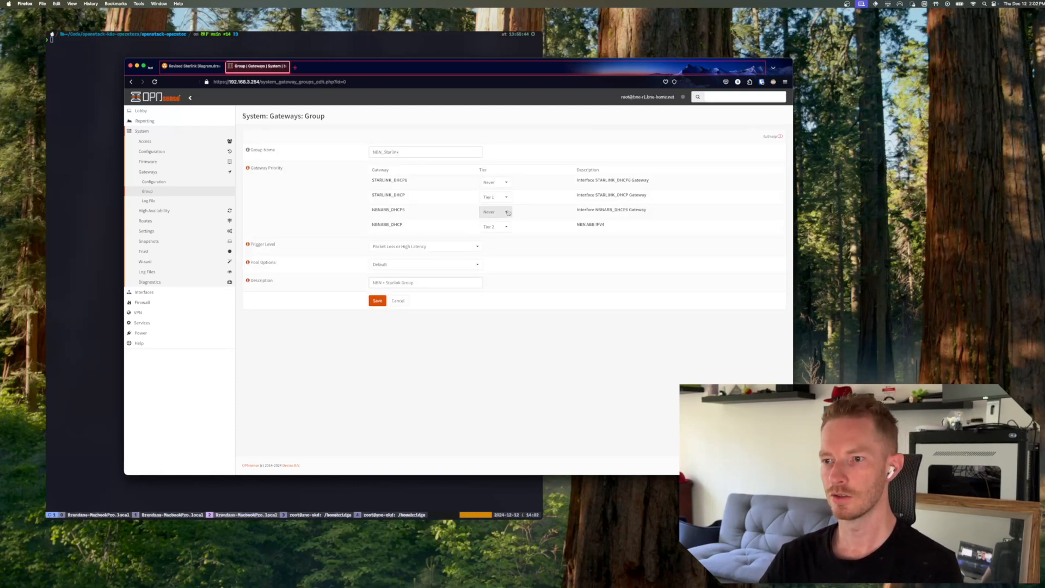
left_click(494, 196)
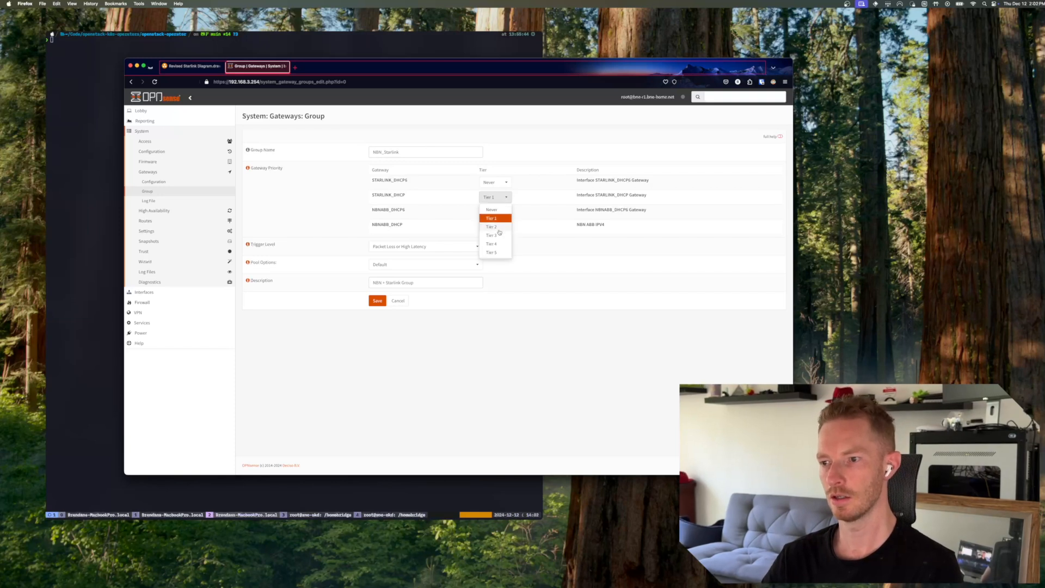
left_click(491, 226)
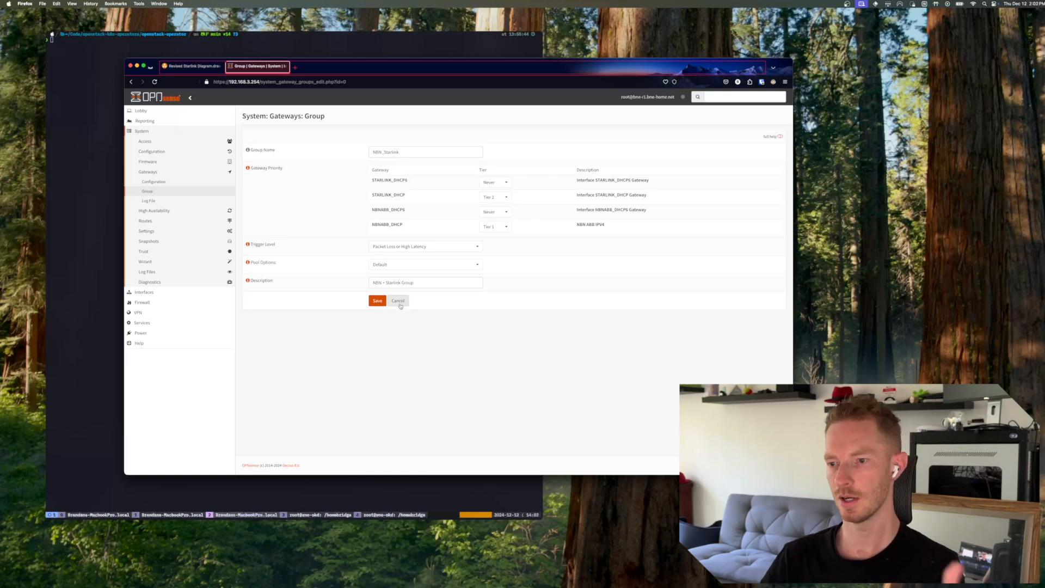
left_click(494, 196)
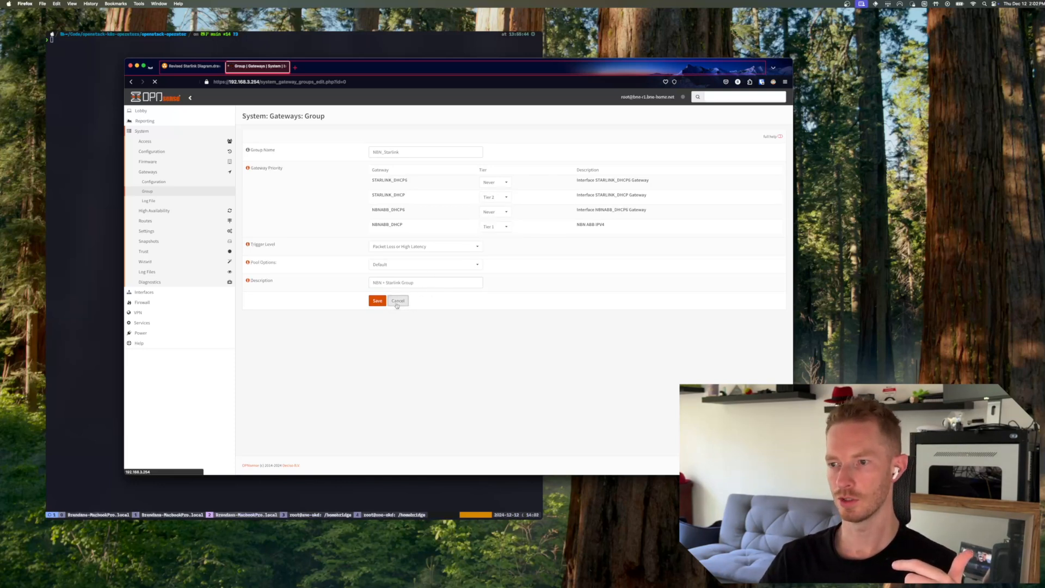
left_click(377, 300)
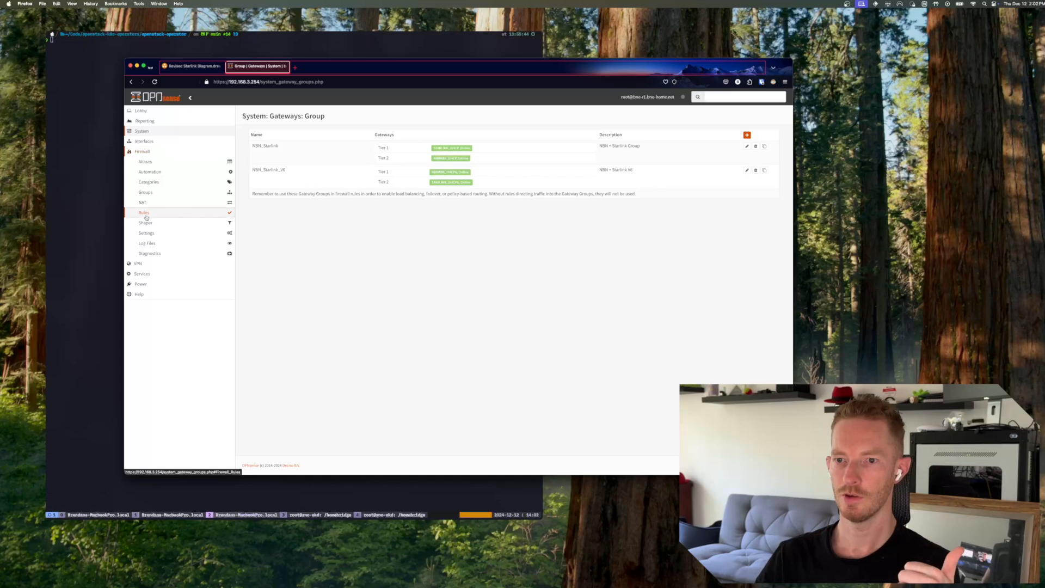
Step: Inspect the LAN 'Default allow LAN to any rule' and confirm its gateway is NBN_Starlink
left_click(143, 212)
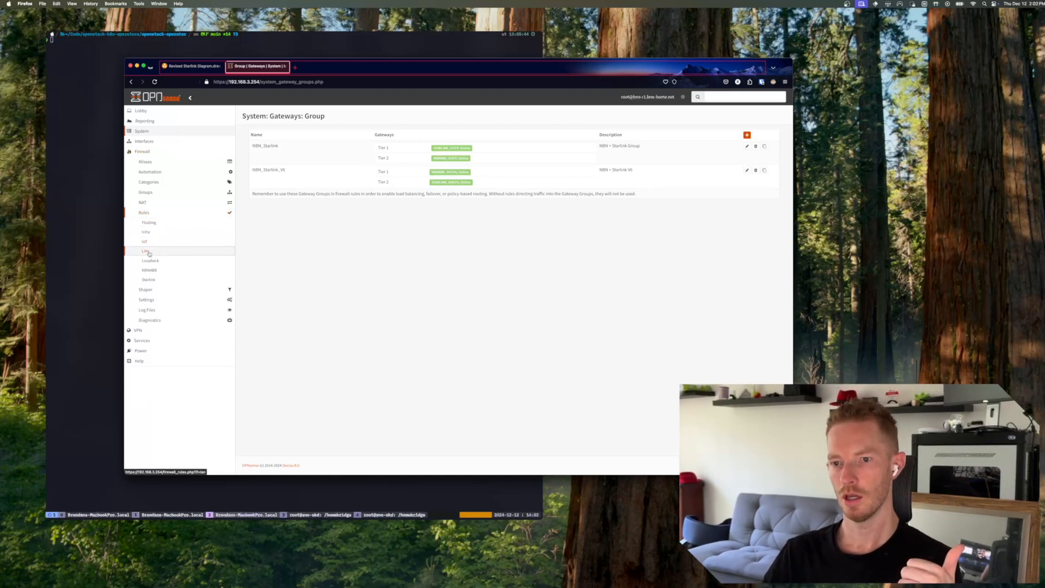
left_click(145, 250)
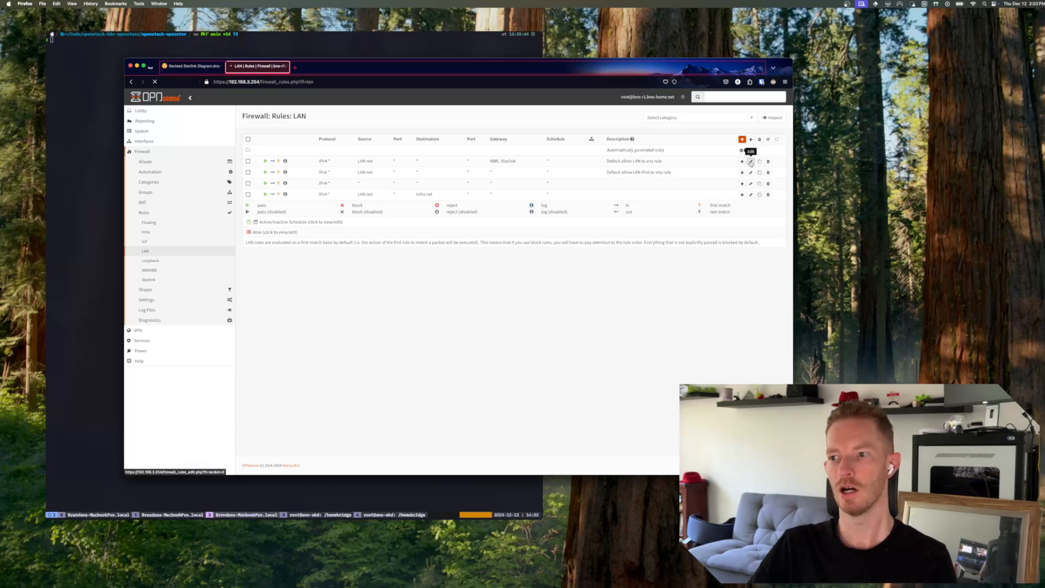
left_click(751, 161)
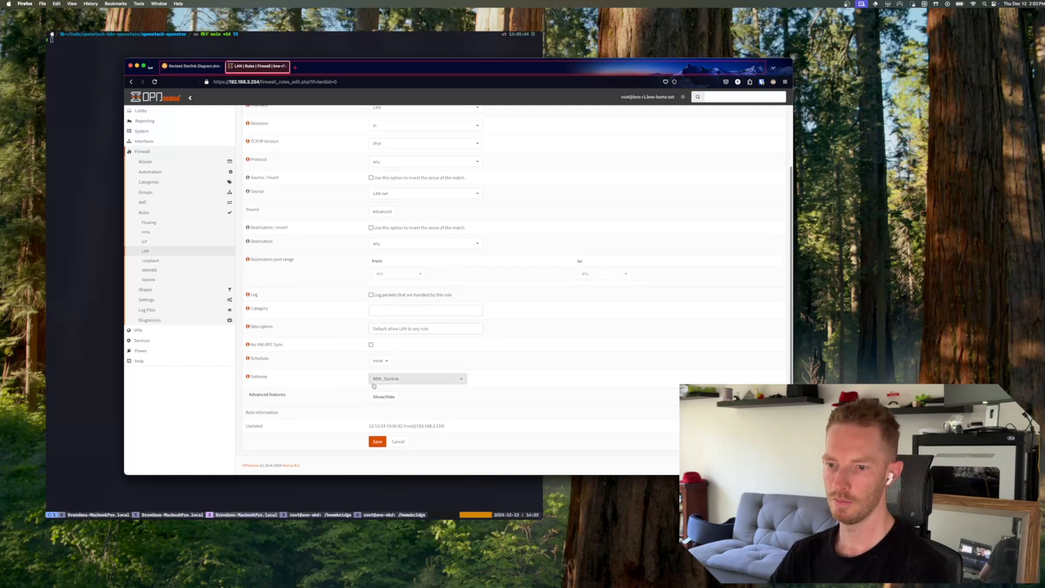
left_click(418, 379)
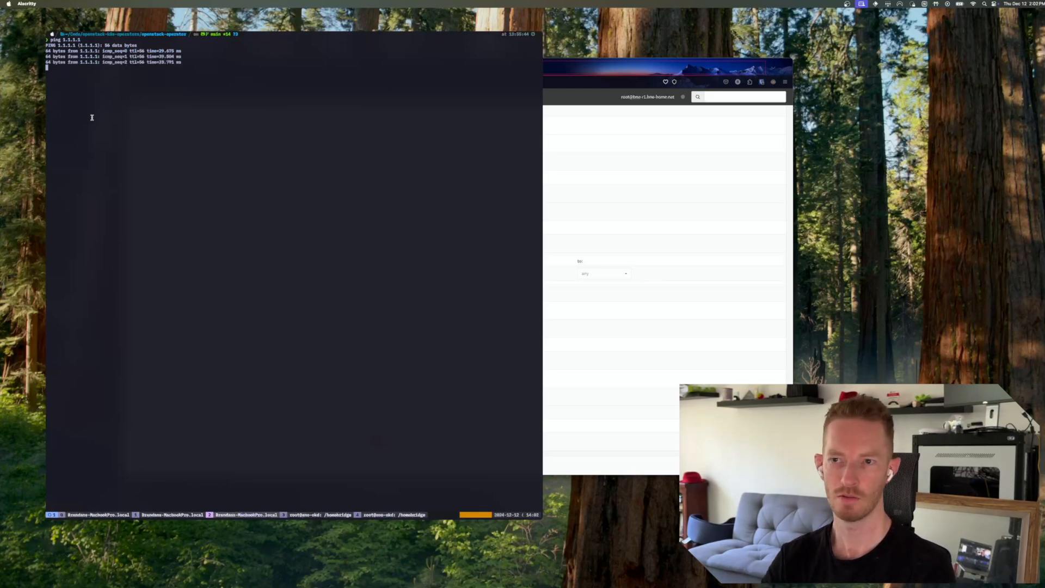
Step: Interrupt the current terminal command before leaving the ping to 1.1.1.1 running
key("ctrl+c")
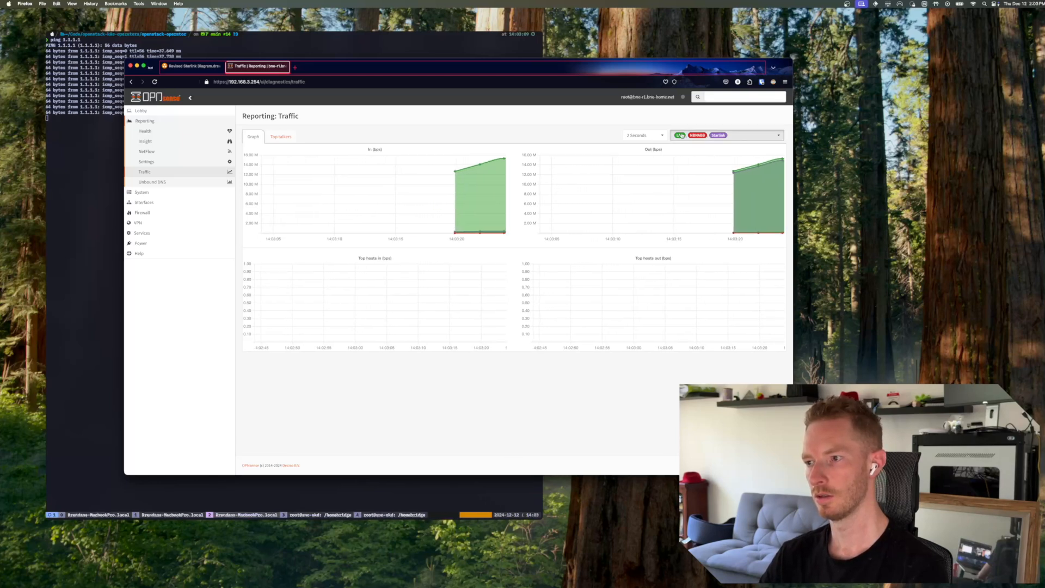
Step: Remove LAN from the traffic graph interfaces, leaving NBNABB and Starlink
left_click(776, 135)
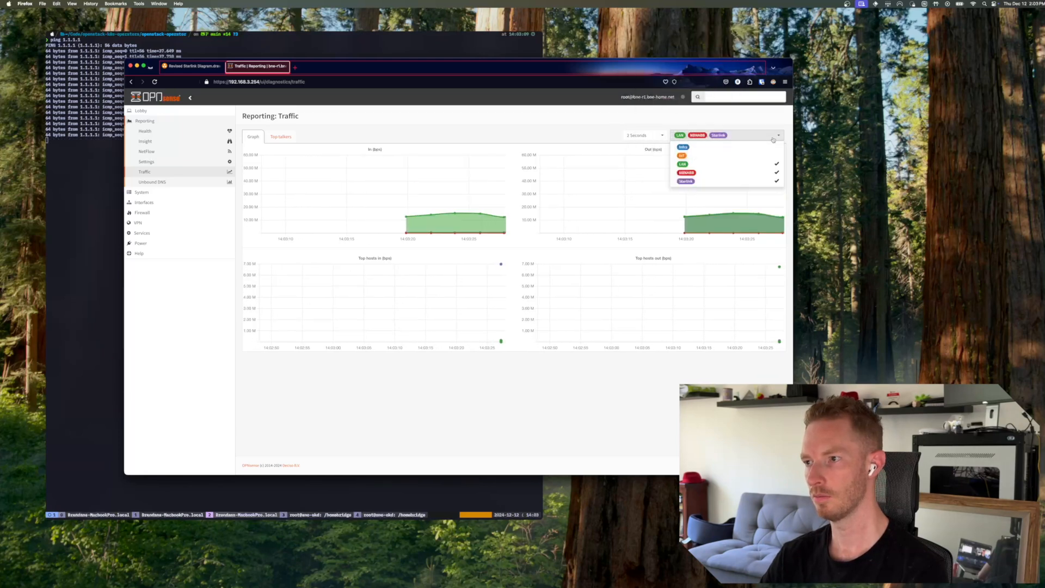
left_click(681, 164)
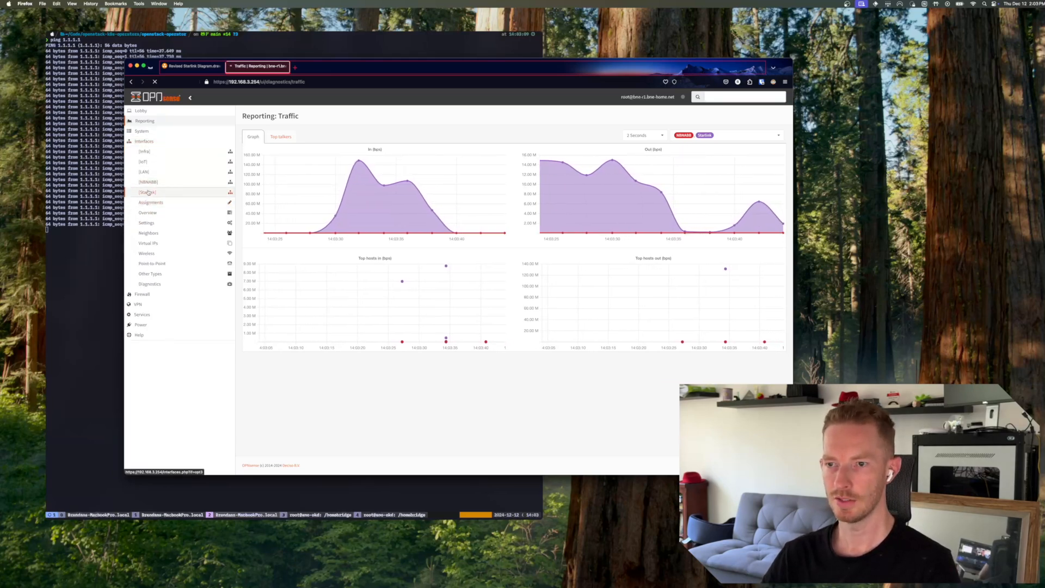
Step: Disable the Starlink interface and apply the change so pings begin timing out
left_click(147, 191)
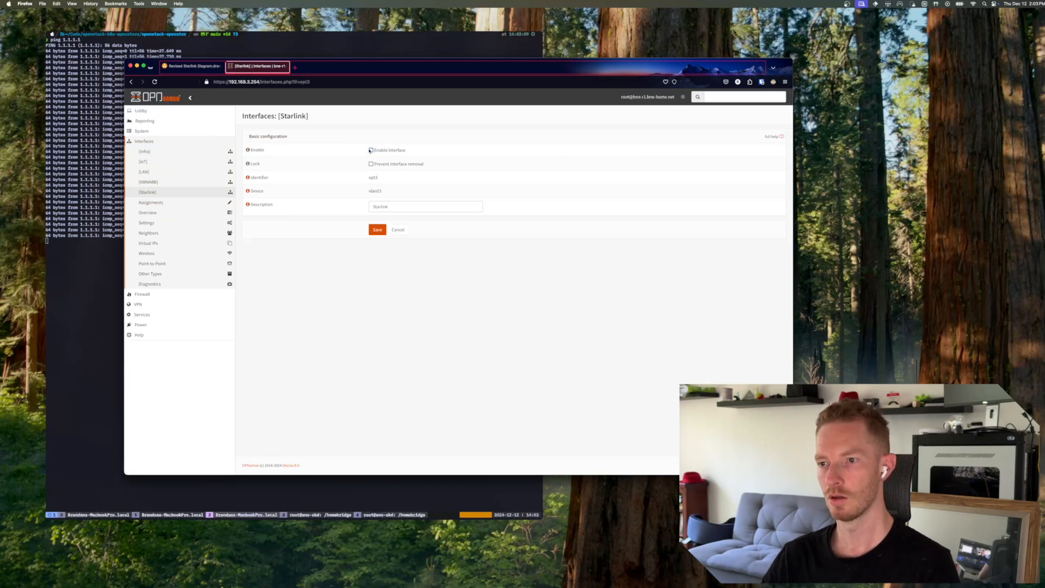
left_click(377, 228)
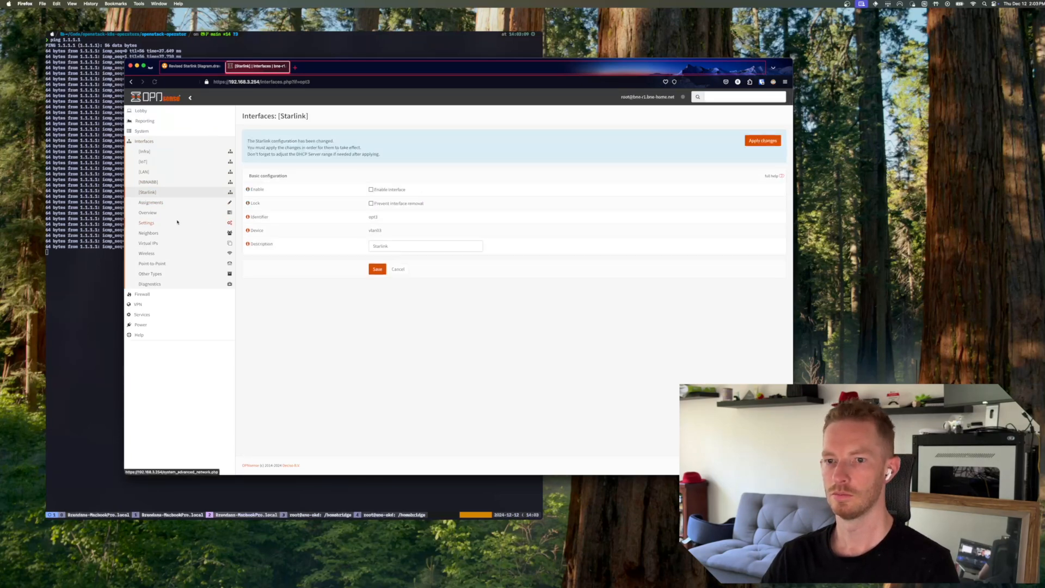
left_click(762, 140)
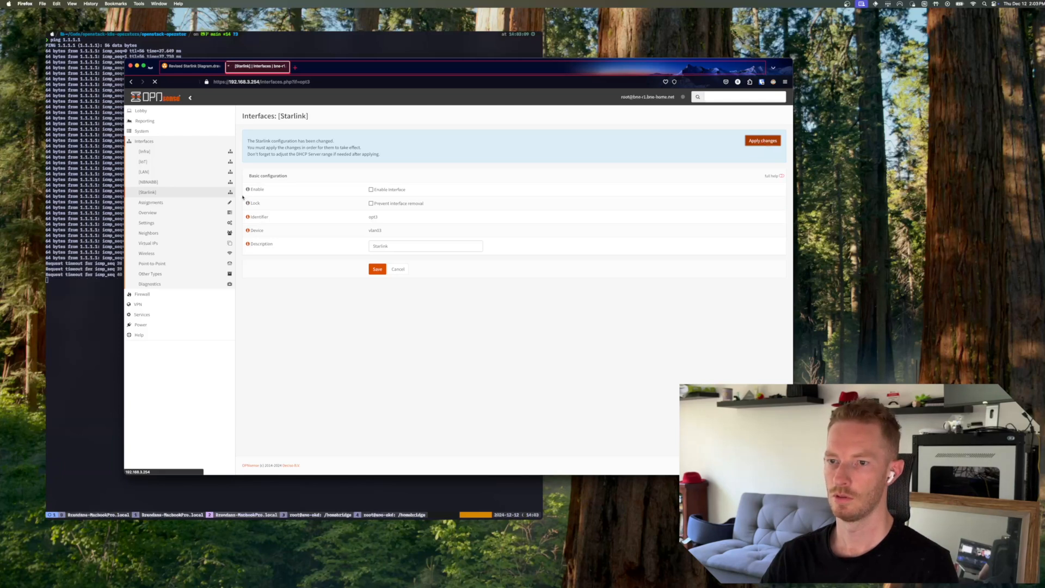
mouse_move(144, 120)
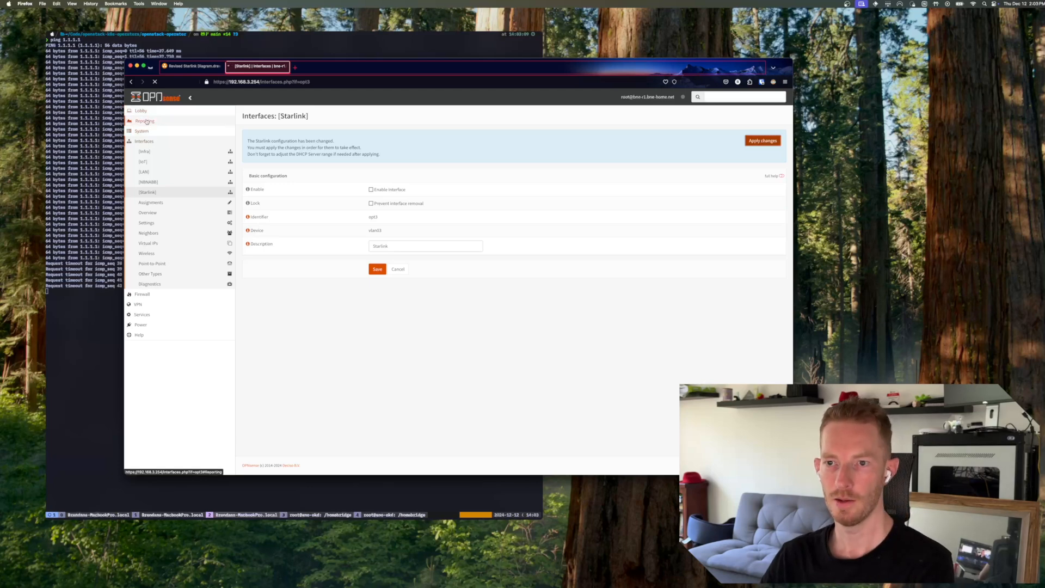
left_click(144, 119)
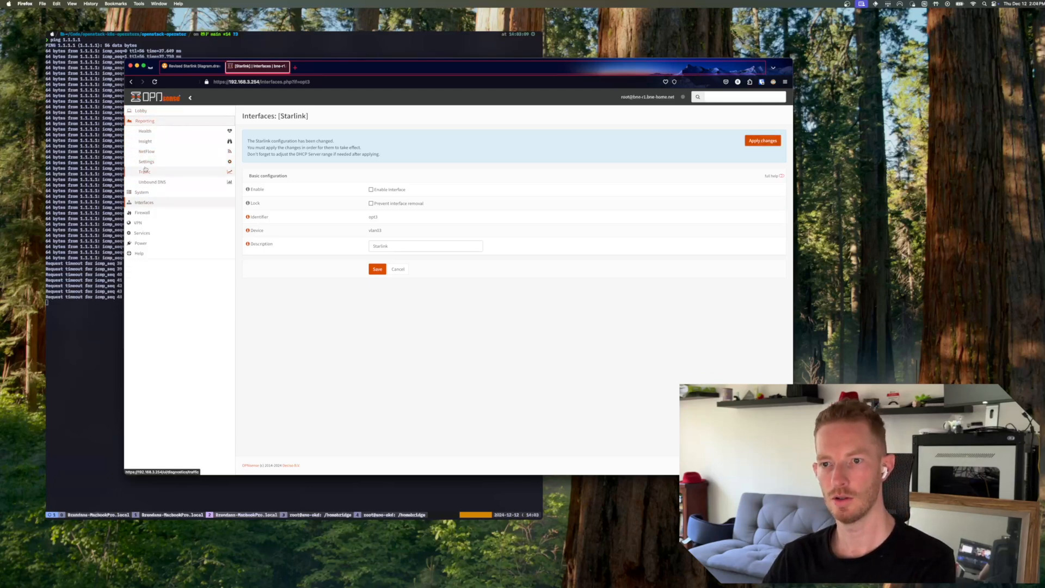
Step: View NBNABB carrying the traffic, then navigate a new tab to speedtest.net
left_click(144, 172)
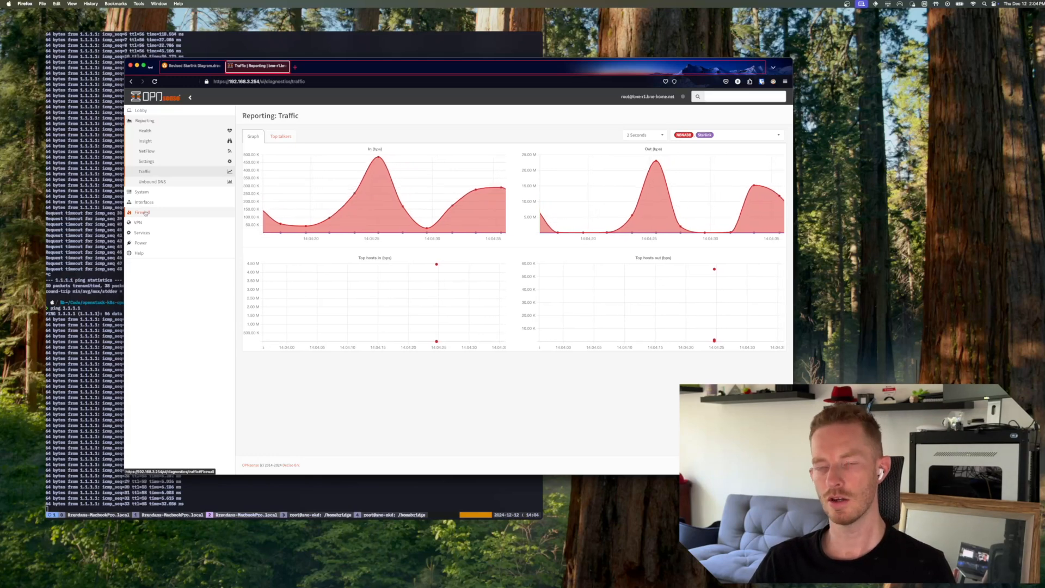
left_click(143, 212)
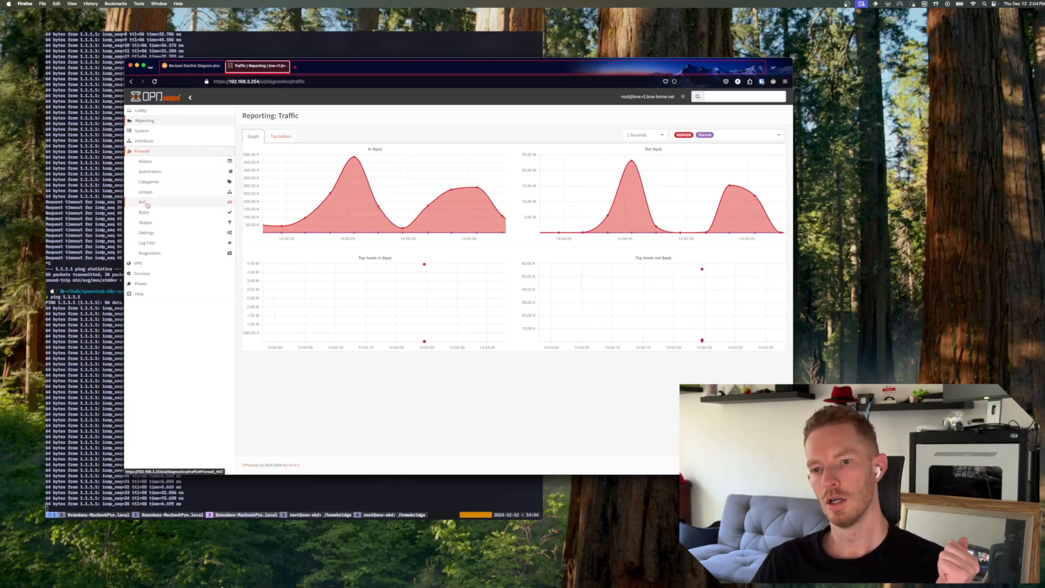
type("speedtest.net")
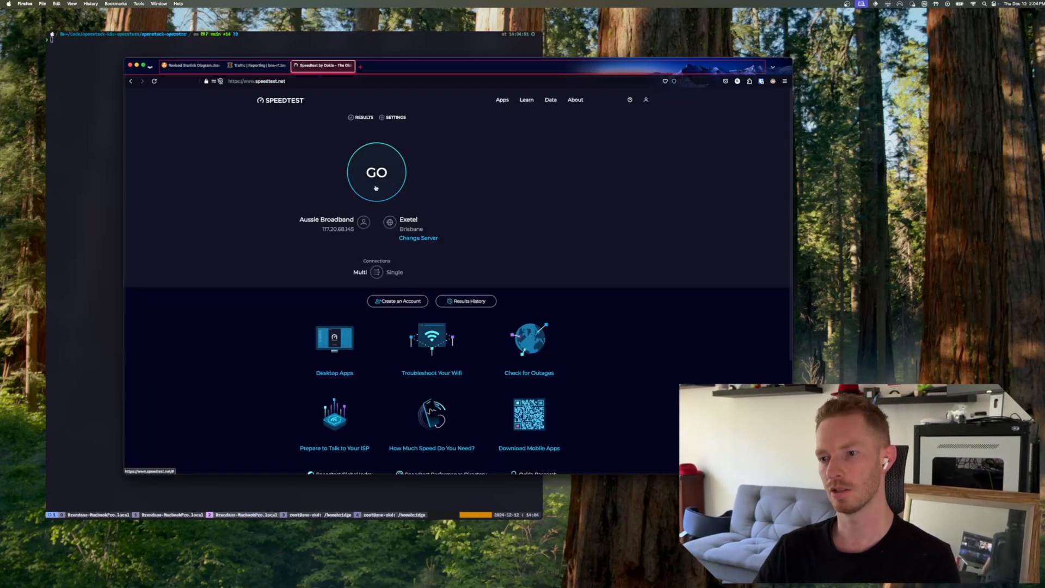
Step: Start the Speedtest run over the Aussie Broadband connection
left_click(377, 172)
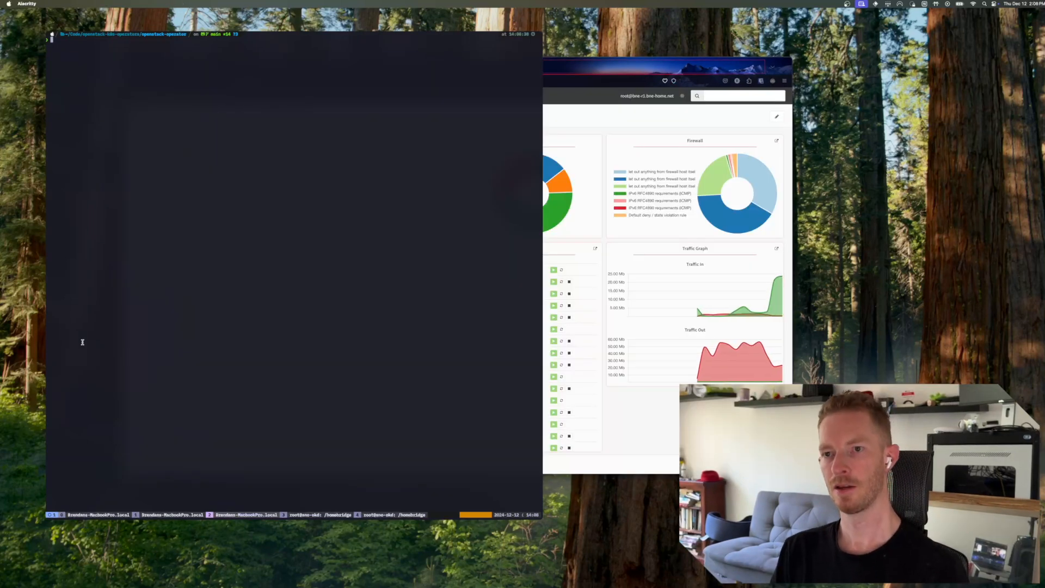
type("ssh core@172.20.50.74")
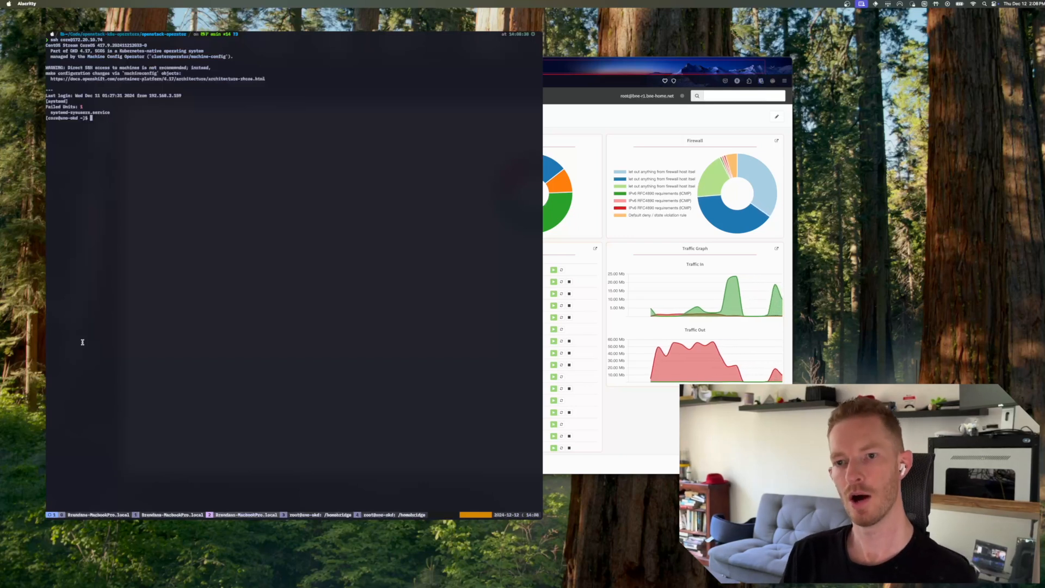
type("./speedtest-cli")
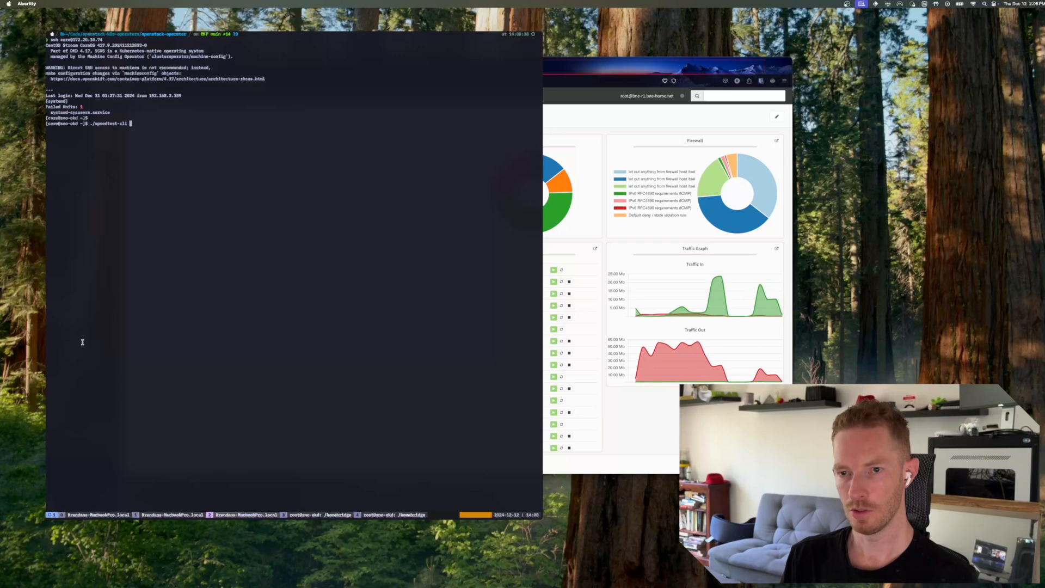
key("Return")
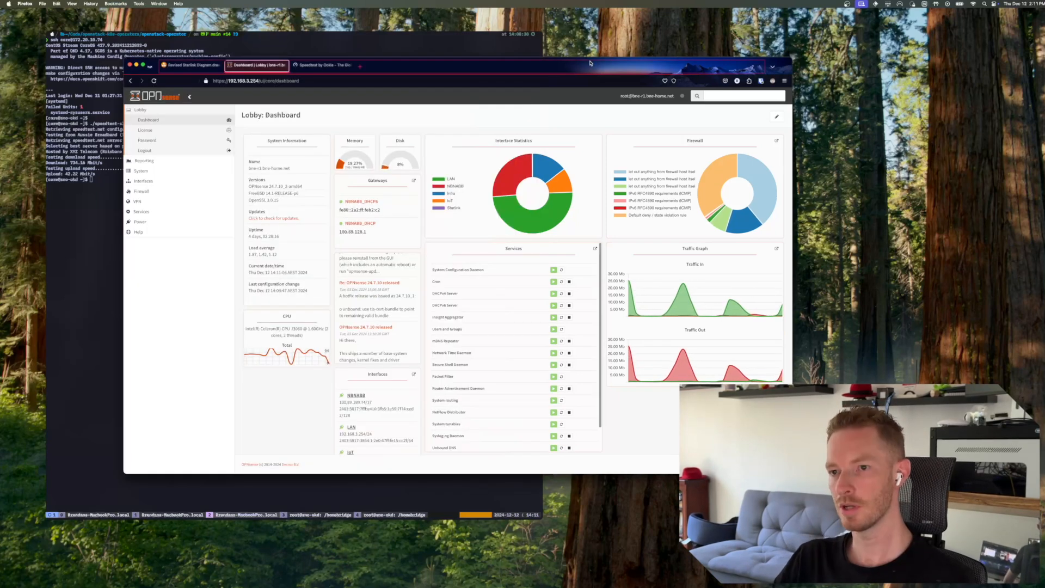
Step: Return to the 'Revised Starlink Diagram.drawio' tab in diagrams.net
left_click(188, 65)
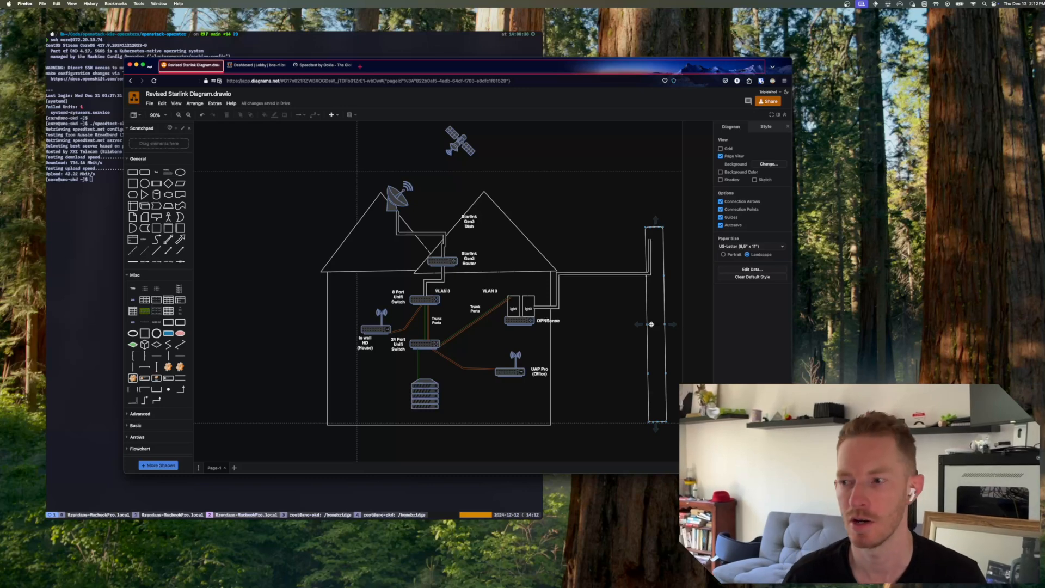
mouse_move(661, 384)
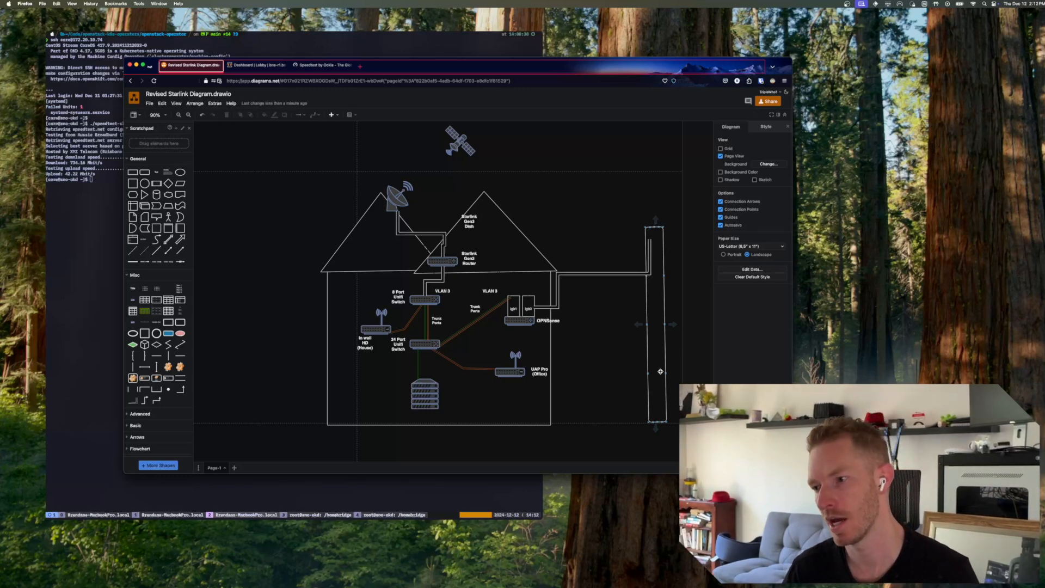